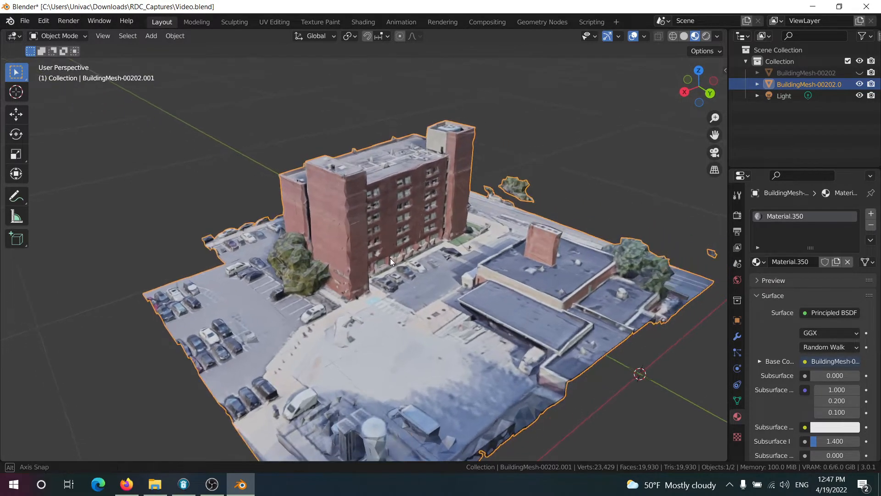
Inspect the building mesh, then add a new cube primitive to the scene
key("Tab")
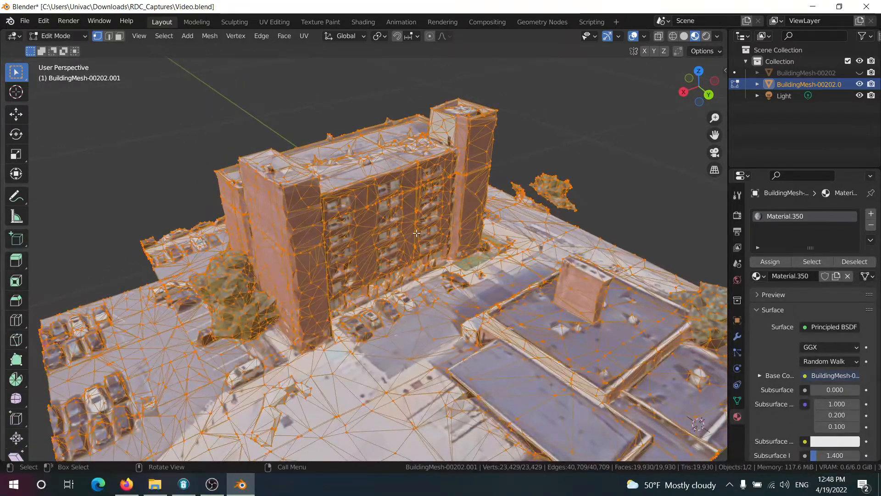
key("Tab")
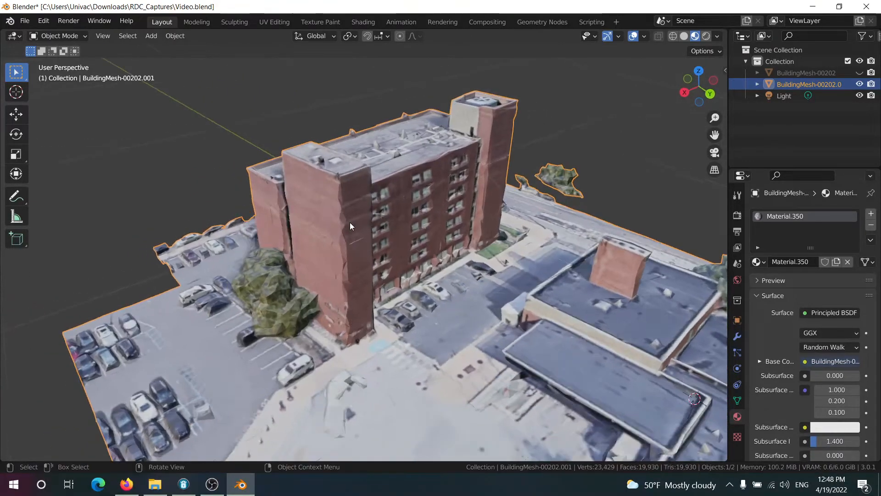
left_click(151, 35)
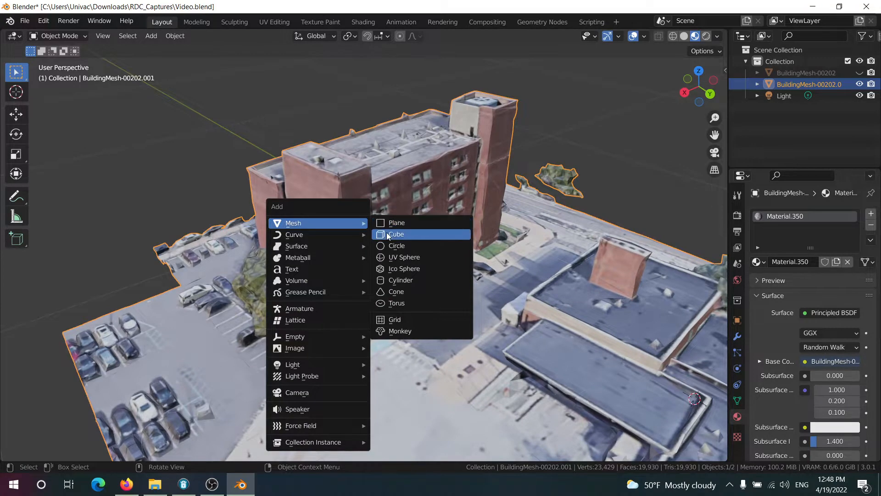
left_click(396, 234)
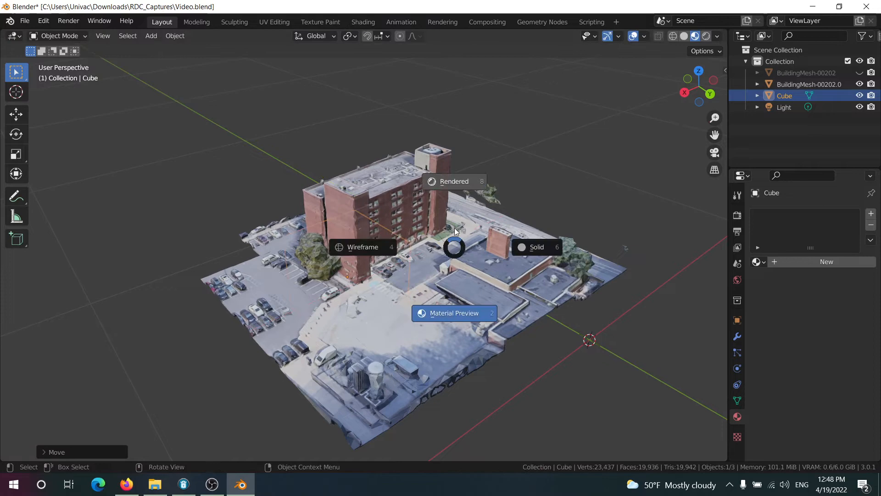
From top view, rotate and scale the cube onto the tower footprint and stretch it upward along Z
key("g")
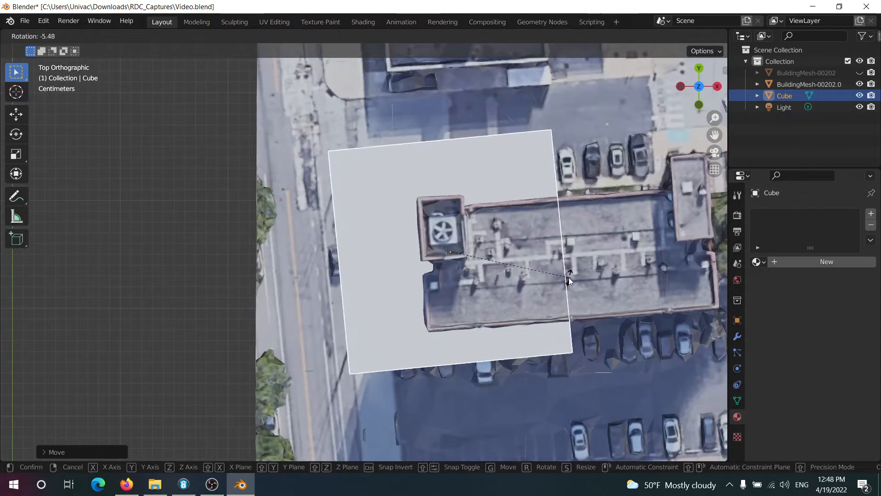
left_click(559, 298)
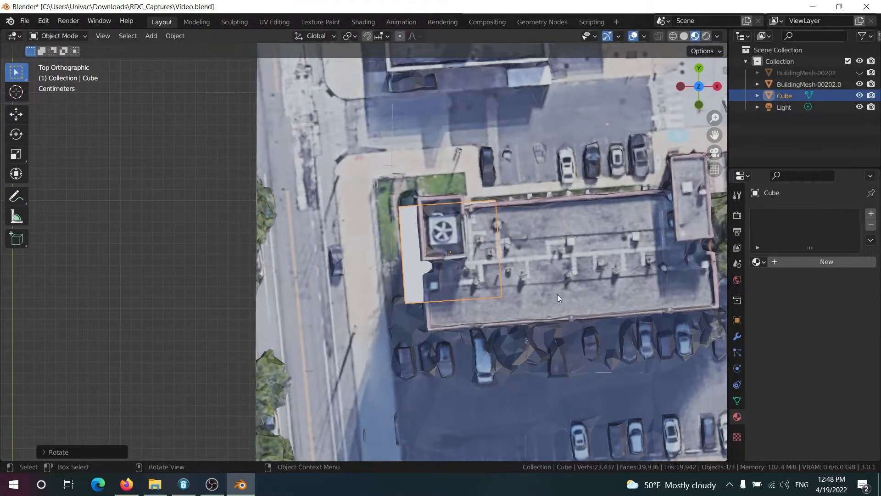
key("s")
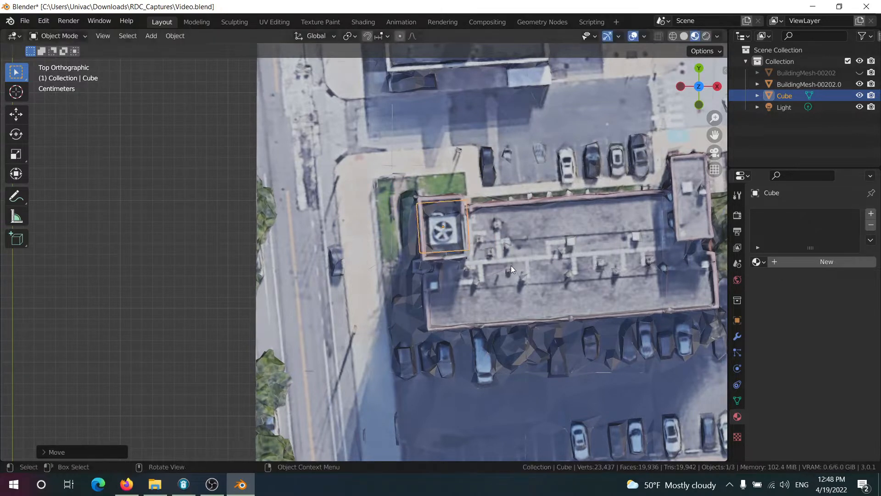
key("s")
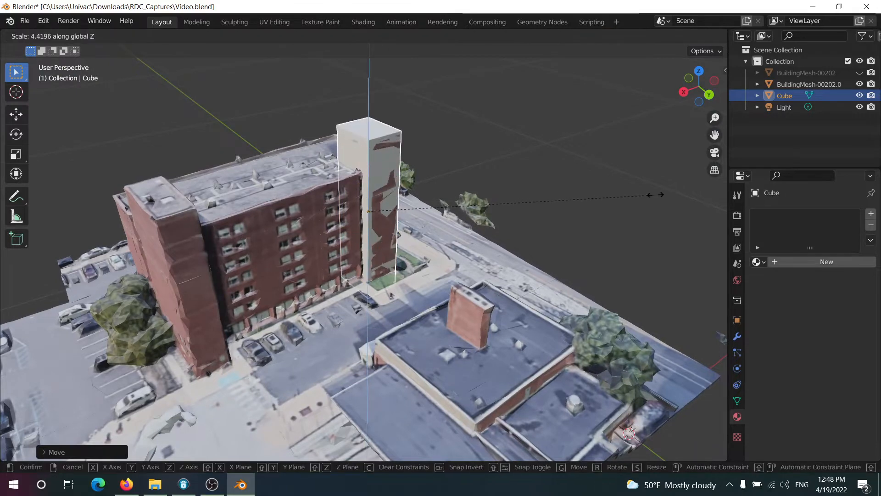
Move the box's faces in Edit Mode so it reaches the corner tower's roof height
key("Tab")
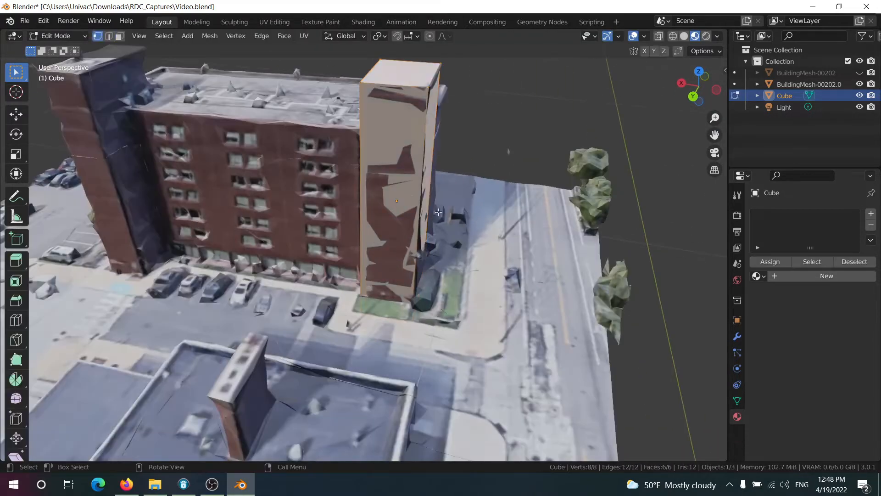
key("g")
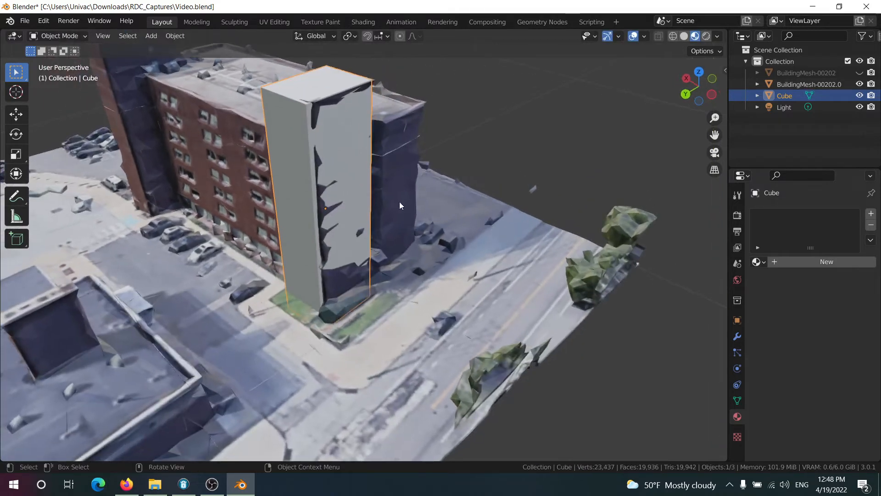
key("Tab")
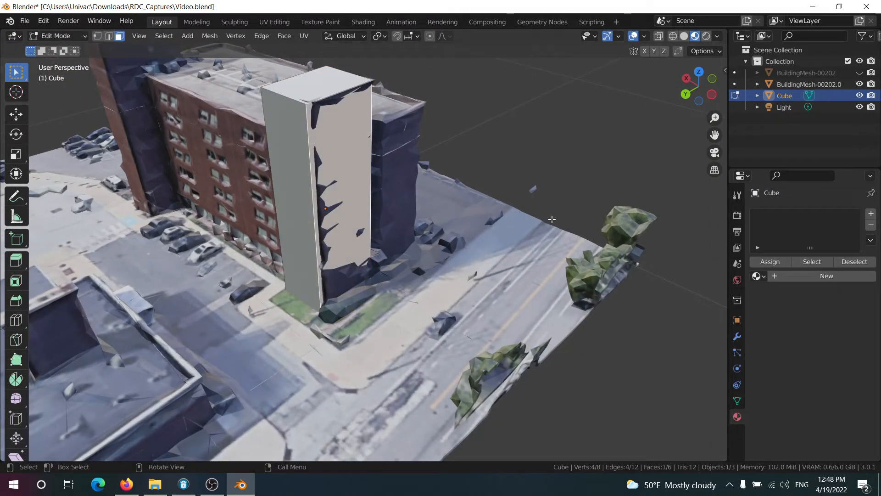
key("g")
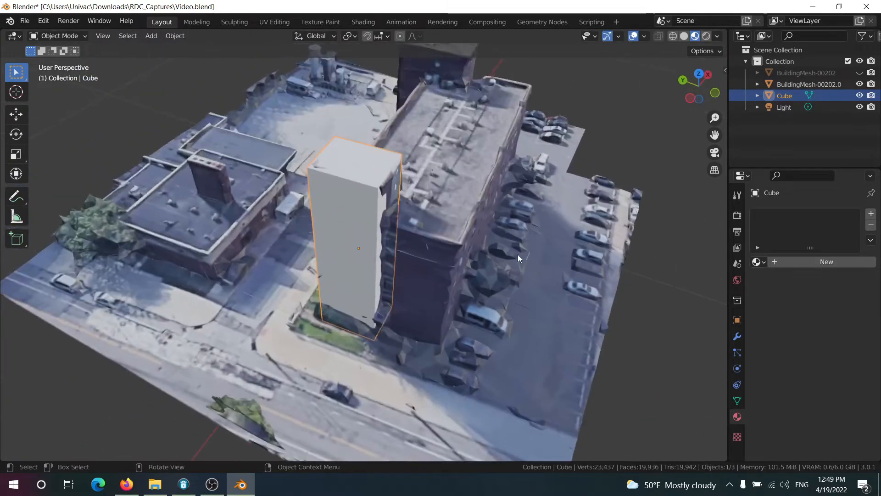
key("Tab")
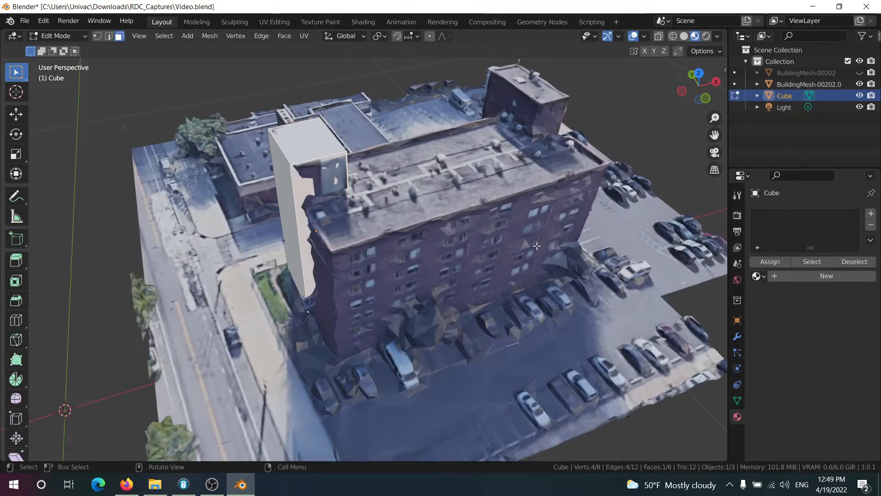
key("g")
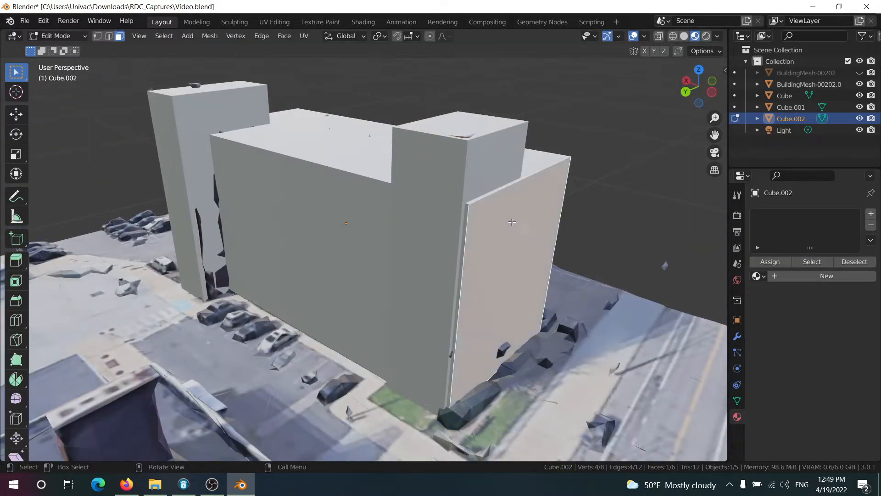
Push a wall of the main block outward to meet the facade
key("g")
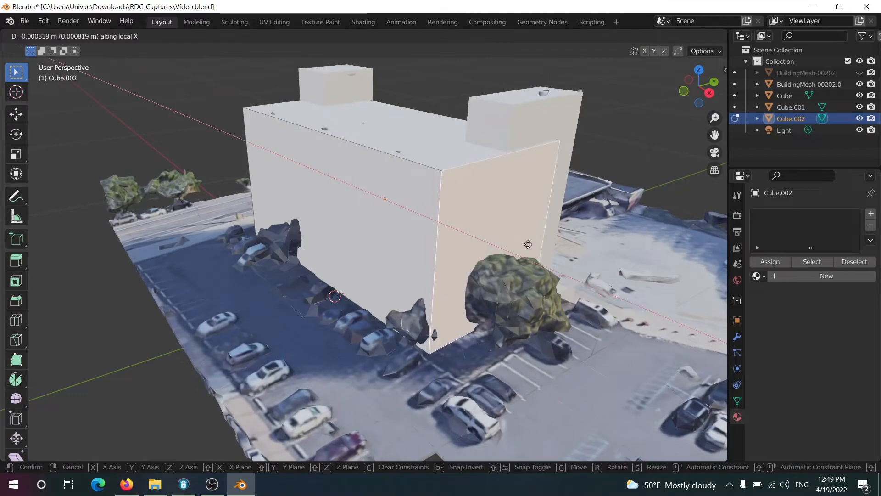
left_click(151, 35)
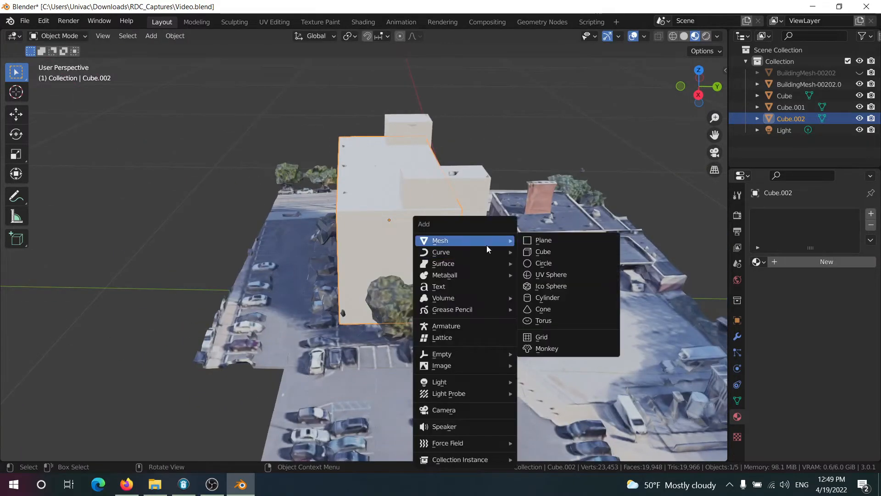
Add a plane, enlarge it to cover the whole site and settle it at ground level
left_click(543, 240)
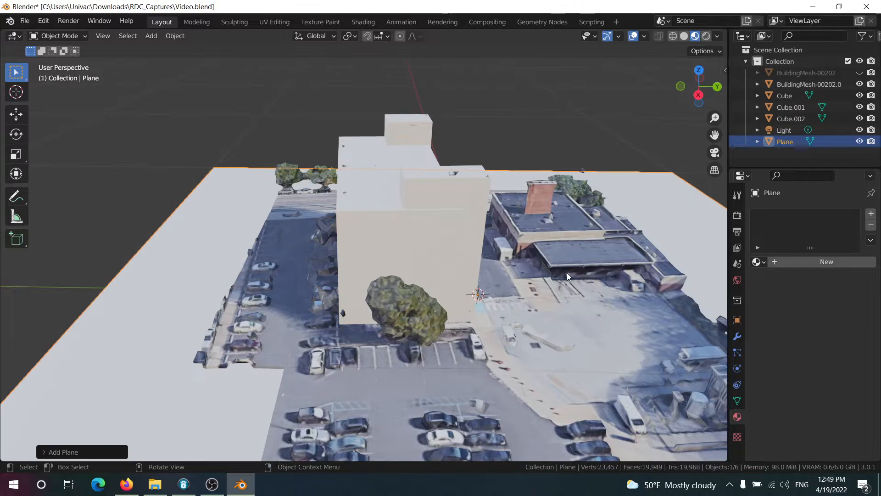
key("g")
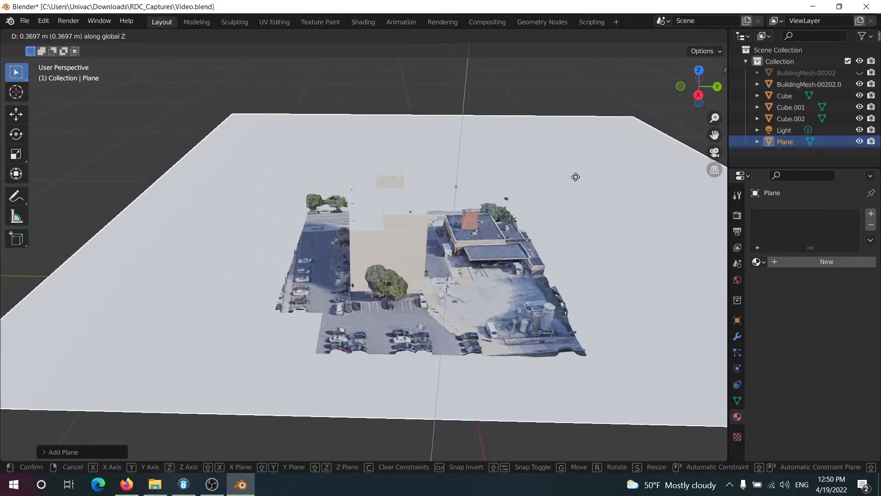
key("s")
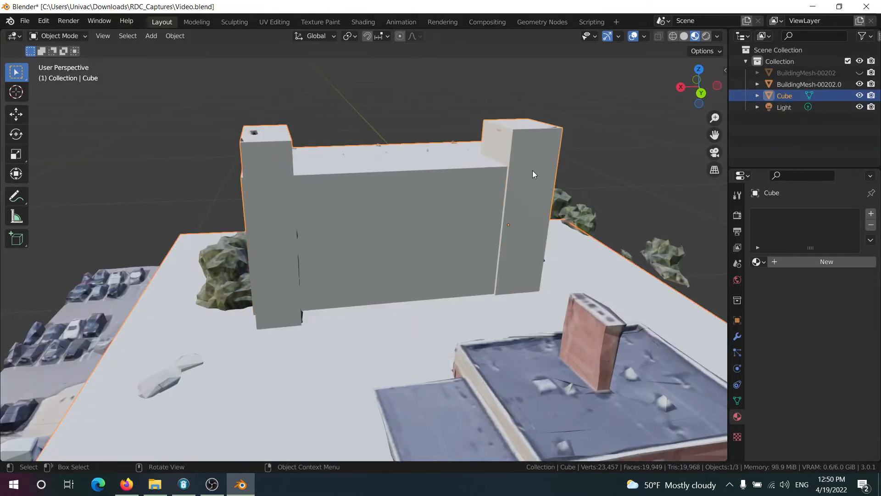
Rename the merged boxes-and-plane object to LPBuilding in the Outliner
double_click(784, 95)
type("LPBuilding")
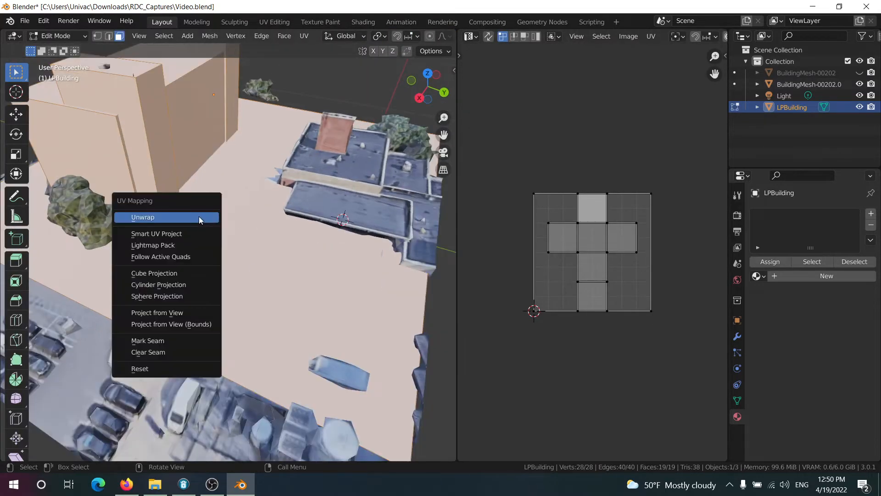
Unwrap the LPBuilding faces into UV space
left_click(157, 233)
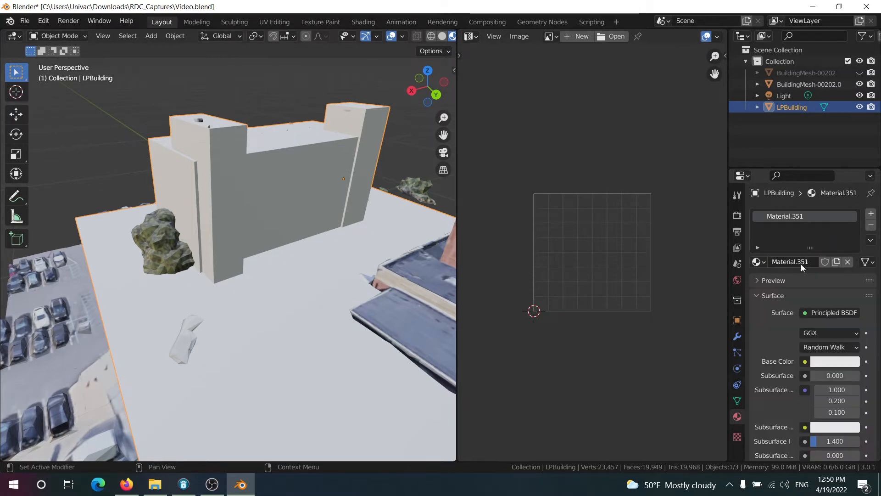
Rename Material.351 to LPBake
double_click(804, 215)
type("LPBake")
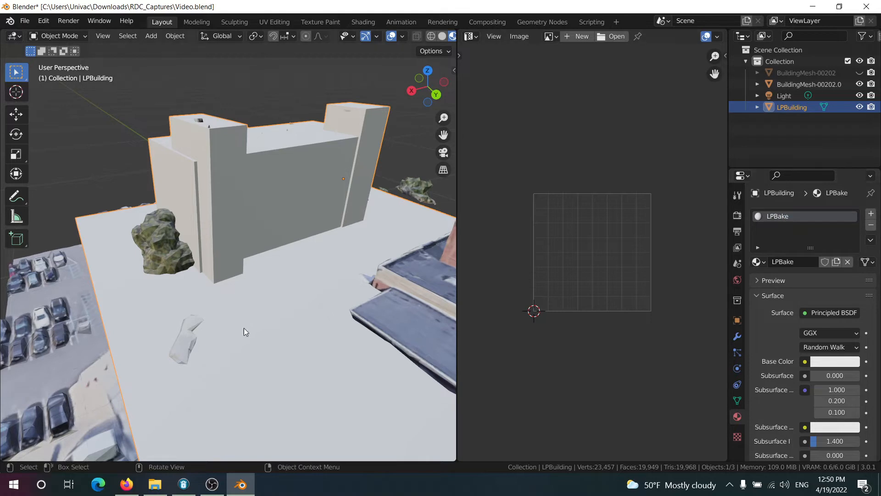
mouse_move(448, 460)
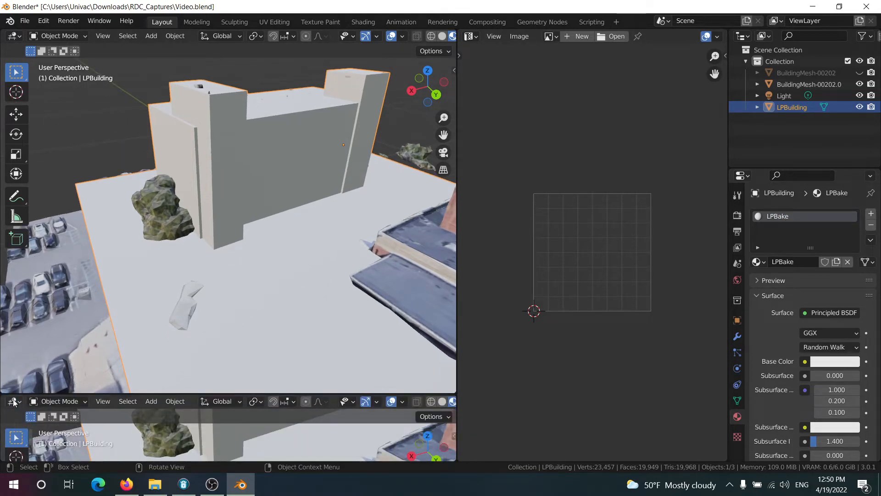
Turn the lower area into a Shader Editor and add an Image Texture node to the material
left_click(12, 401)
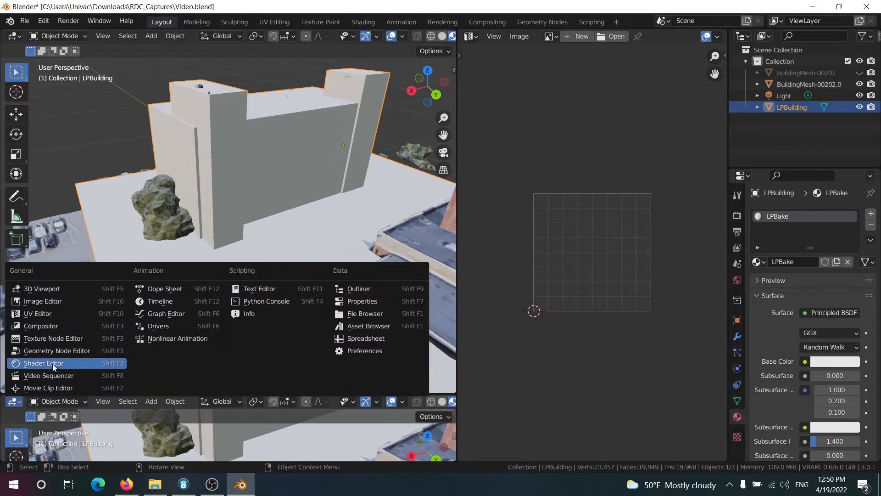
left_click(43, 363)
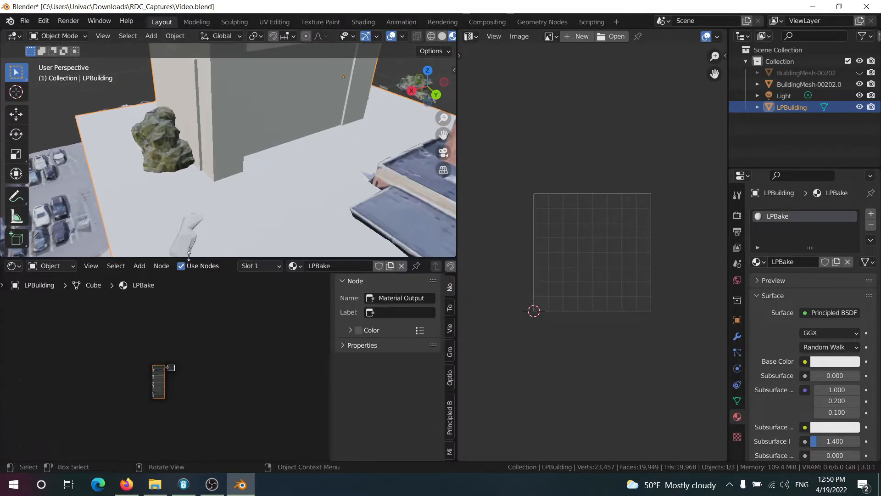
left_click(139, 265)
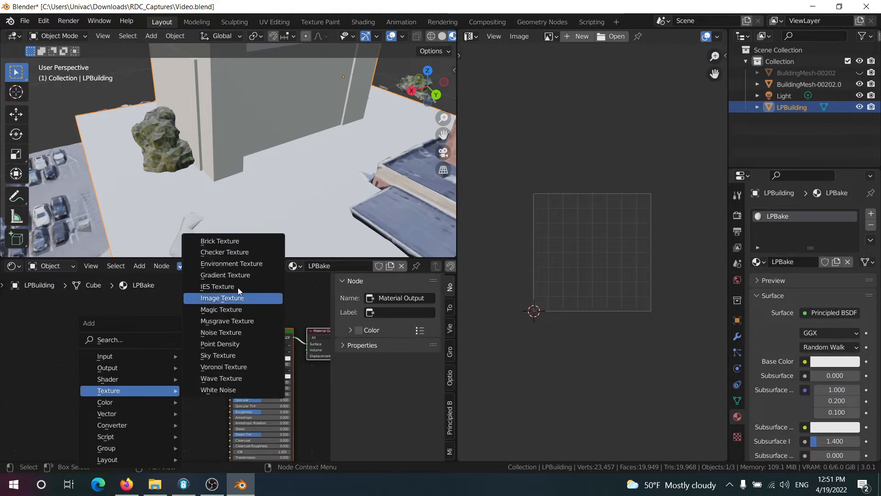
left_click(224, 297)
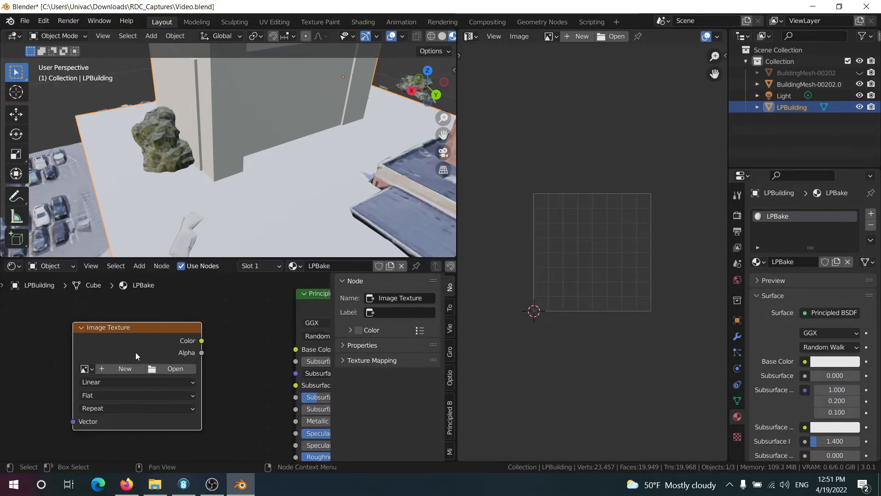
Create a new 1024 px image named LPBake in the image texture node
left_click(124, 369)
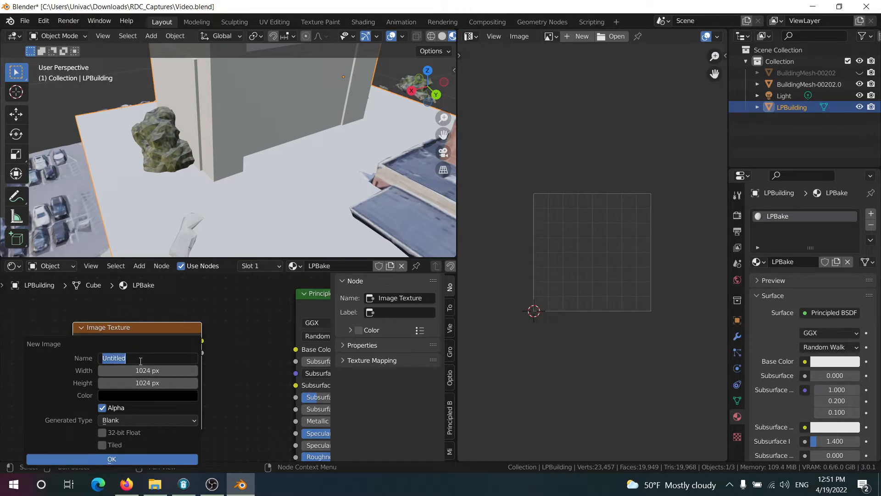
type("LPBake")
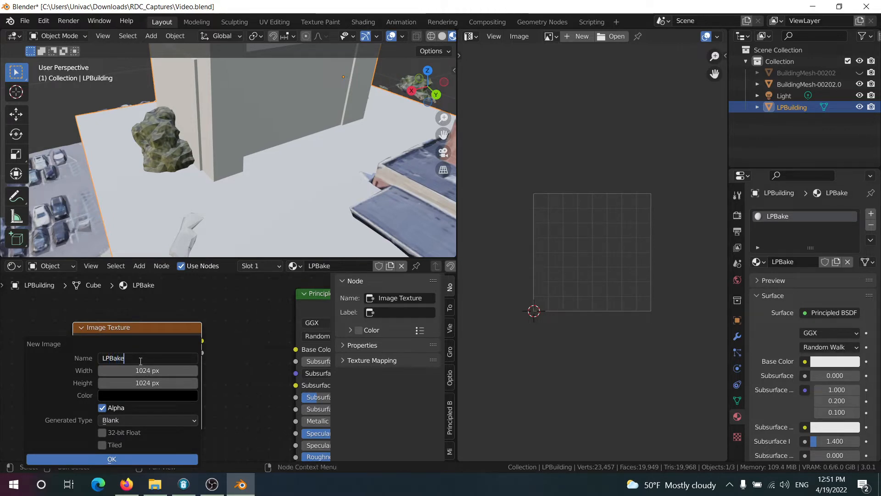
left_click(111, 459)
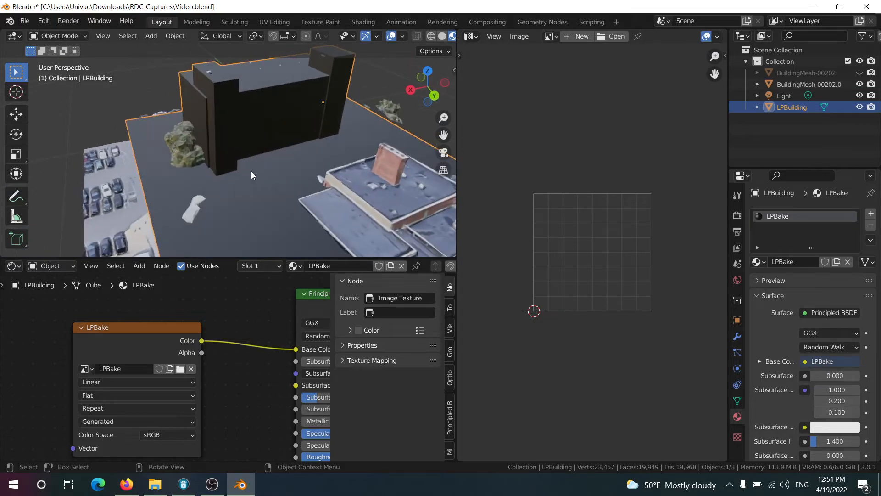
mouse_move(325, 212)
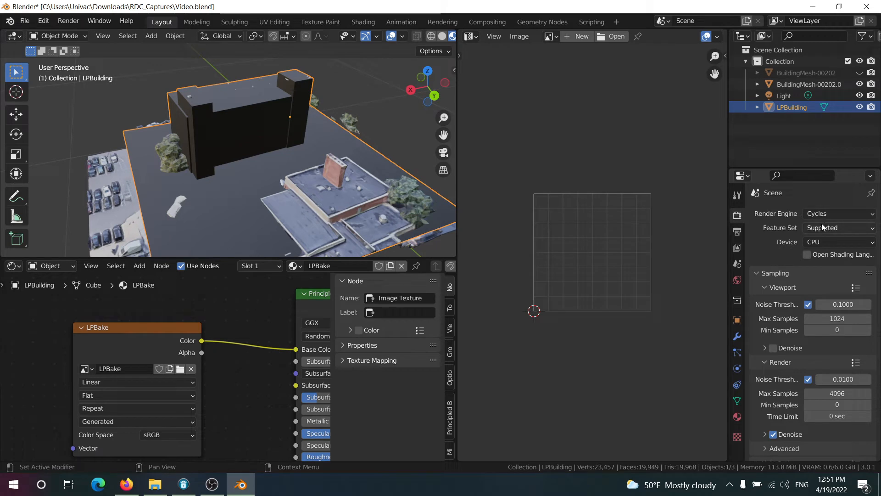
Set Bake Type to Diffuse, disable Direct and Indirect lighting, and enable Selected to Active
scroll("down", 3)
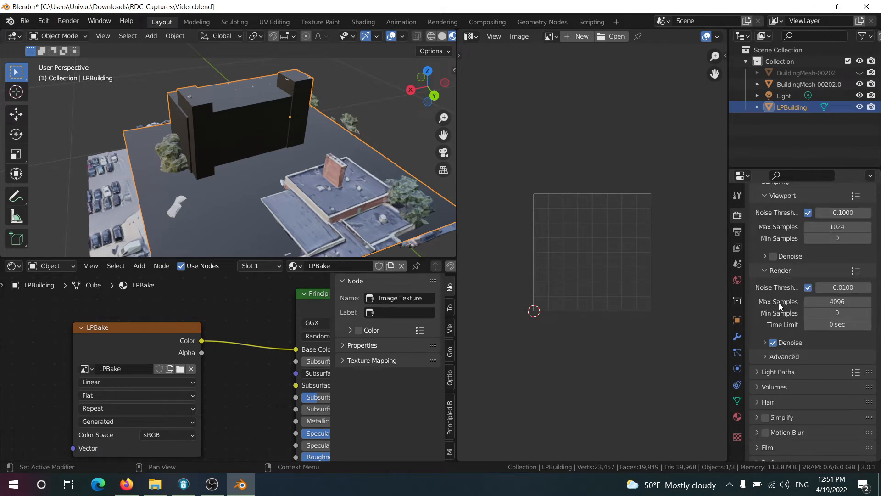
scroll("down", 3)
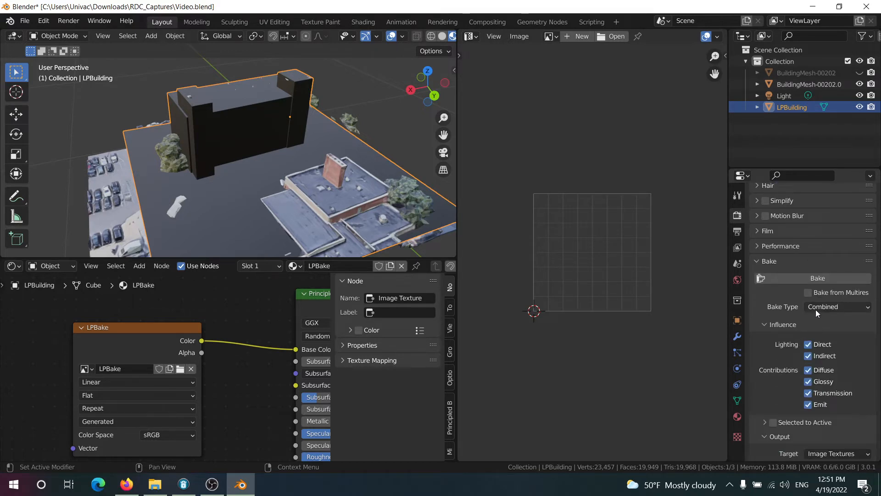
left_click(837, 307)
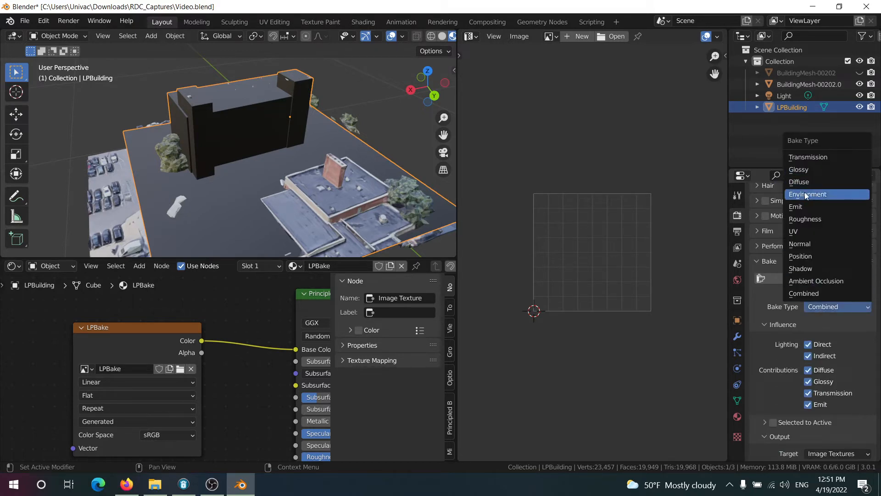
left_click(799, 181)
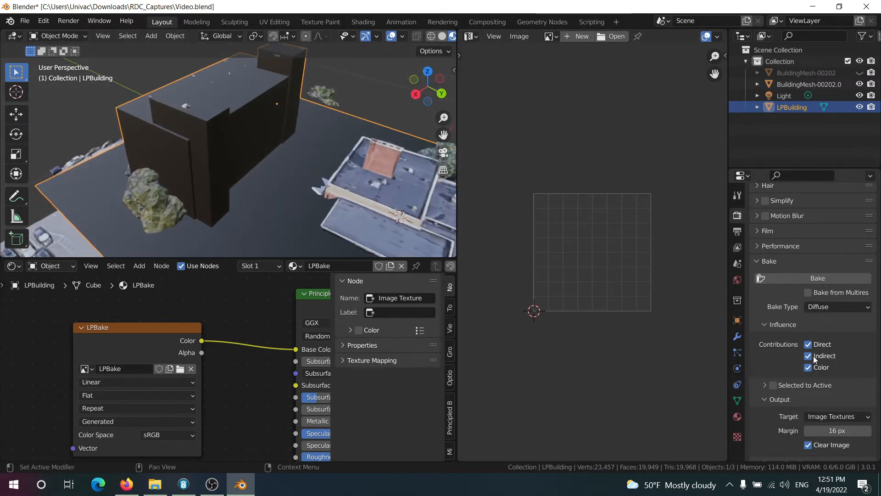
left_click(808, 355)
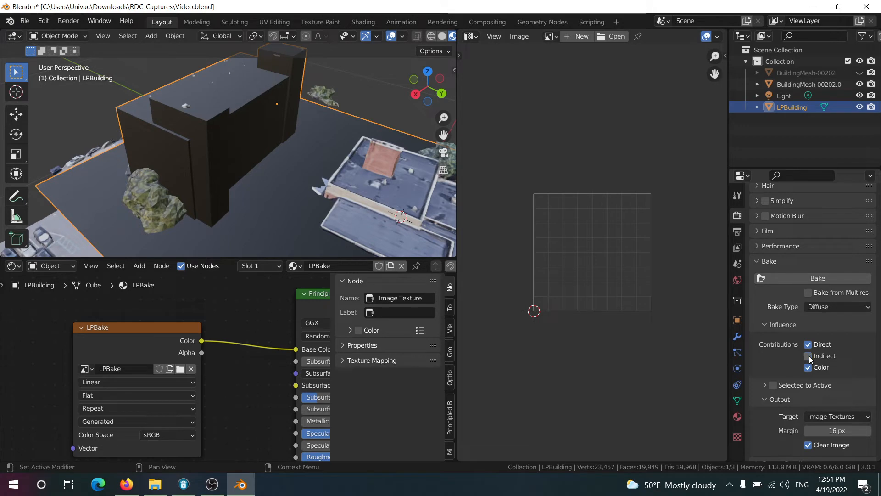
left_click(808, 345)
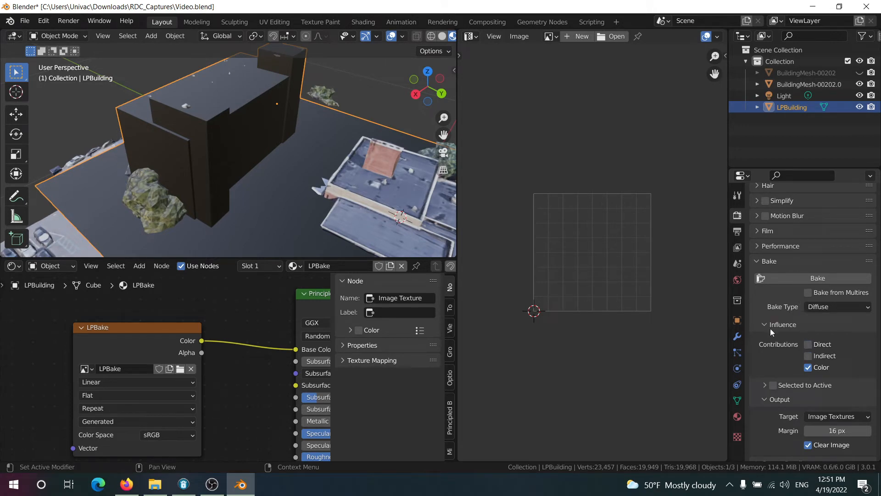
left_click(772, 384)
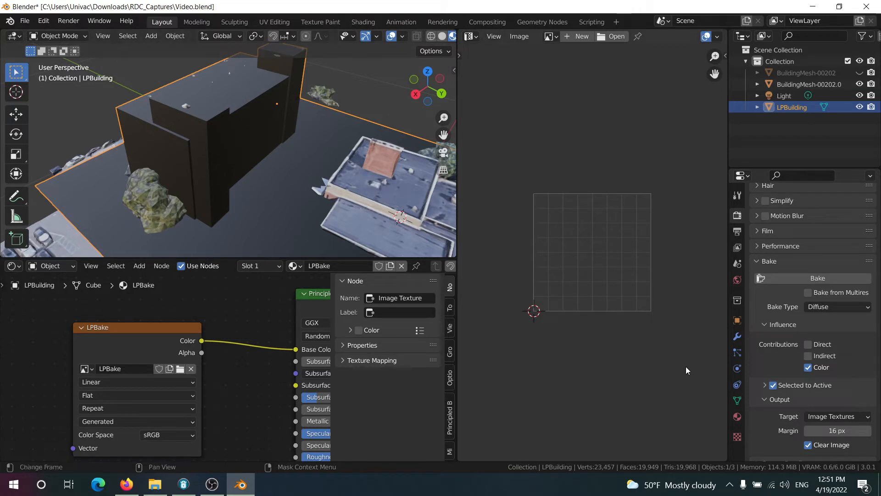
scroll("down", 3)
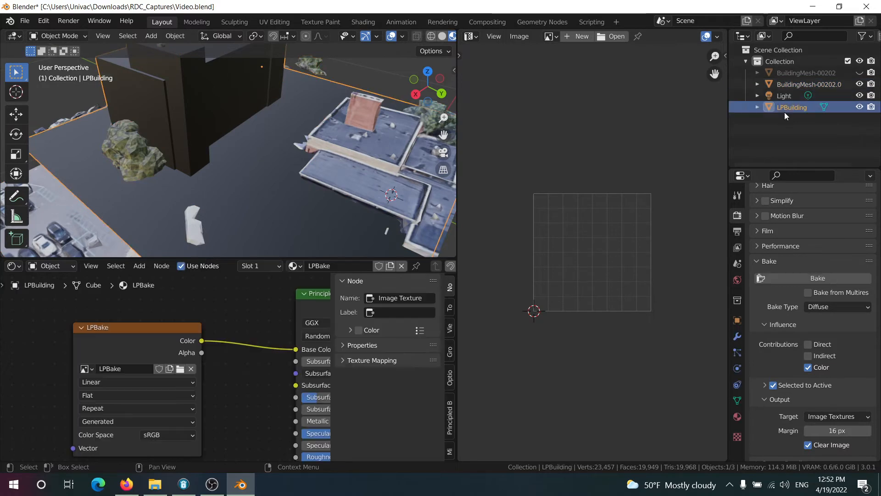
Select BuildingMesh-00202.001 and add LPBuilding as the active bake target
left_click(808, 84)
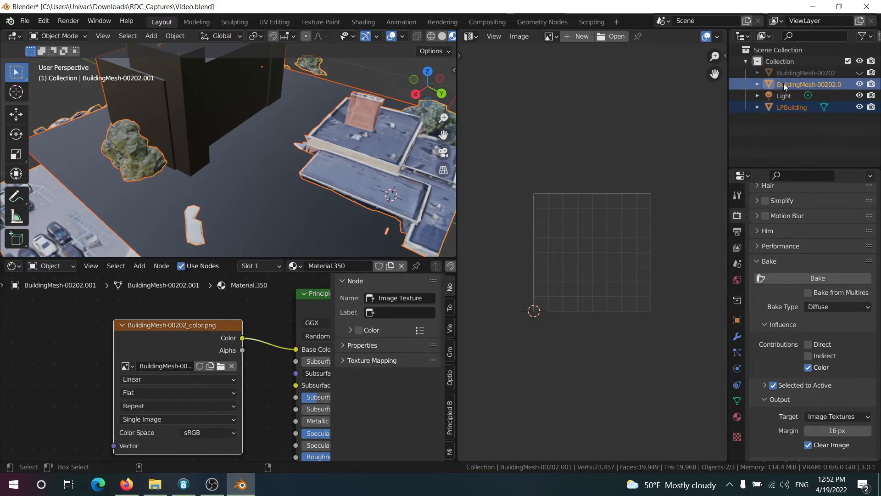
left_click(792, 108)
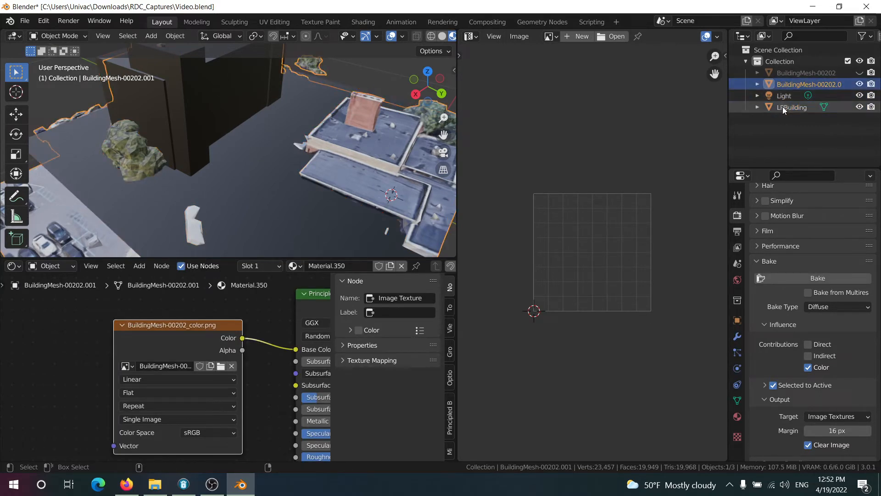
left_click(792, 106)
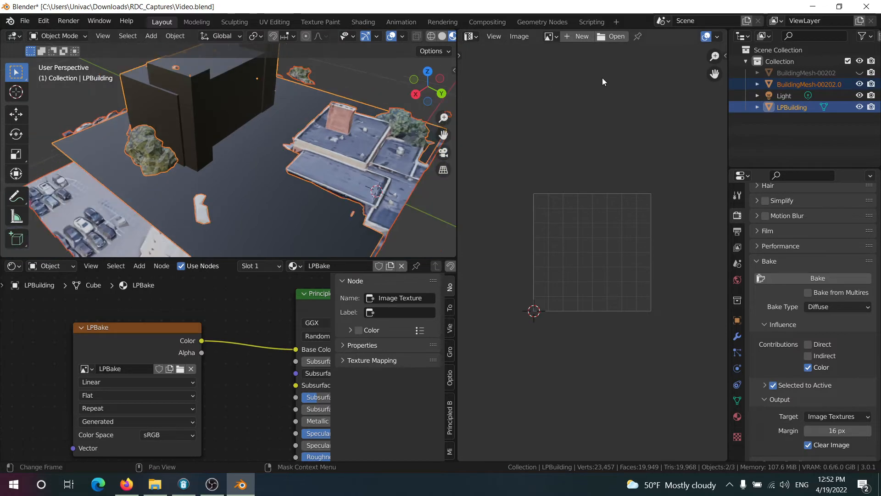
mouse_move(253, 151)
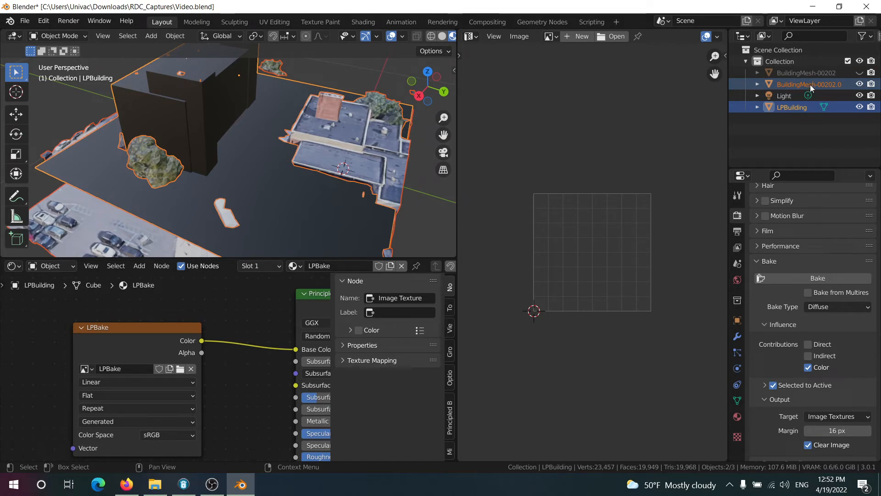
mouse_move(602, 133)
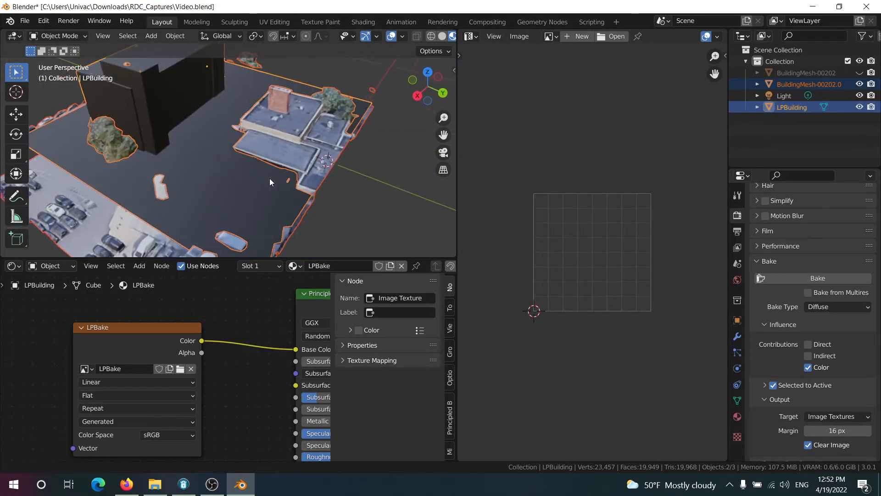
Bake the photogrammetry building's colour texture onto LPBuilding's LPBake image
left_click(817, 277)
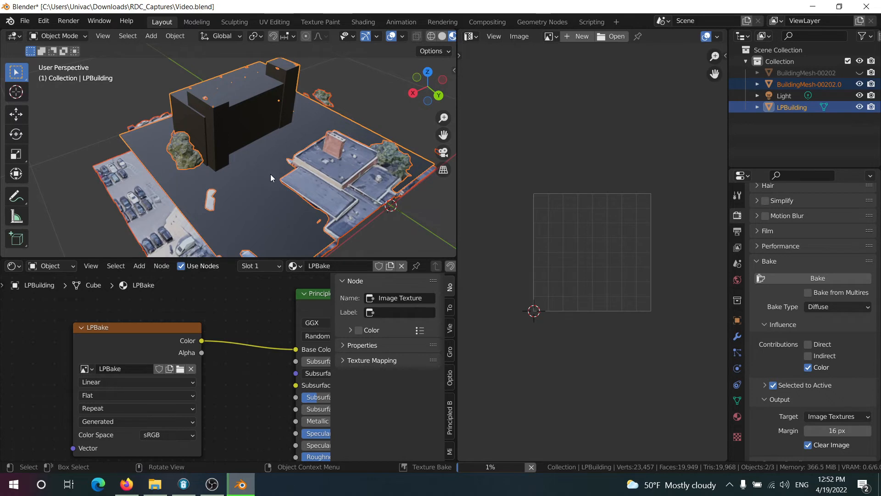
mouse_move(183, 202)
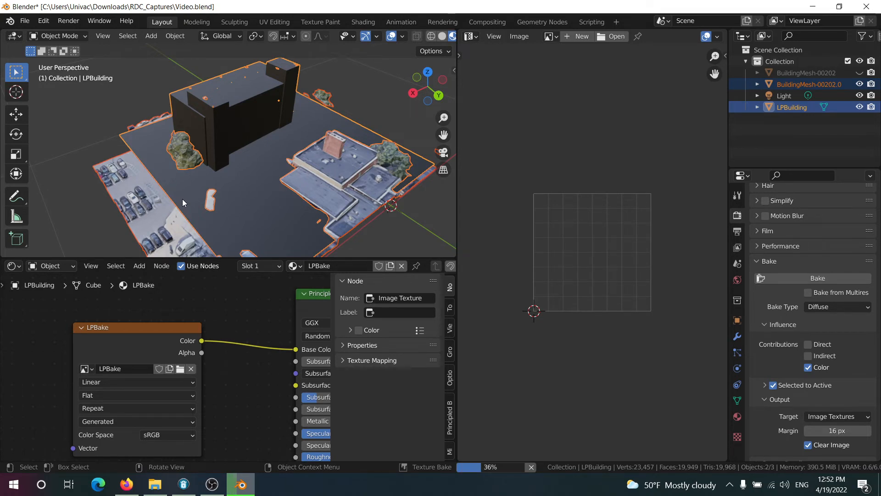
mouse_move(276, 208)
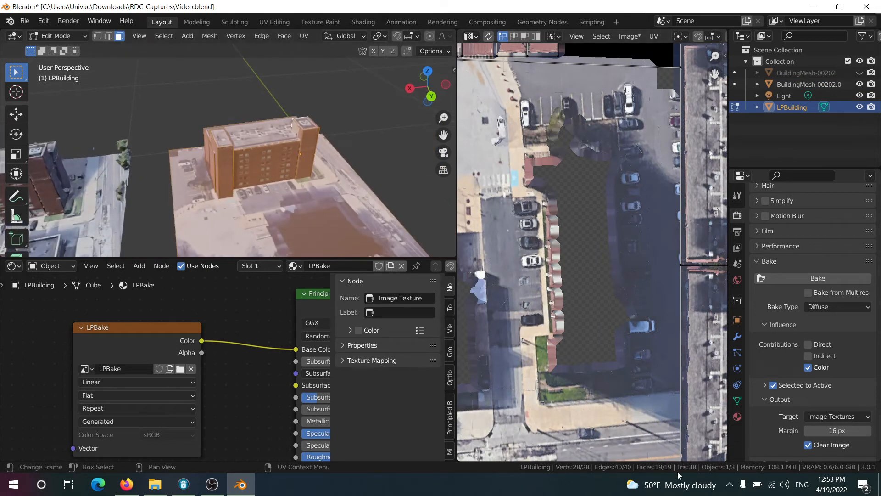
Check the UVs in Edit Mode, return to Object Mode and orbit to inspect the baked walls
key("Tab")
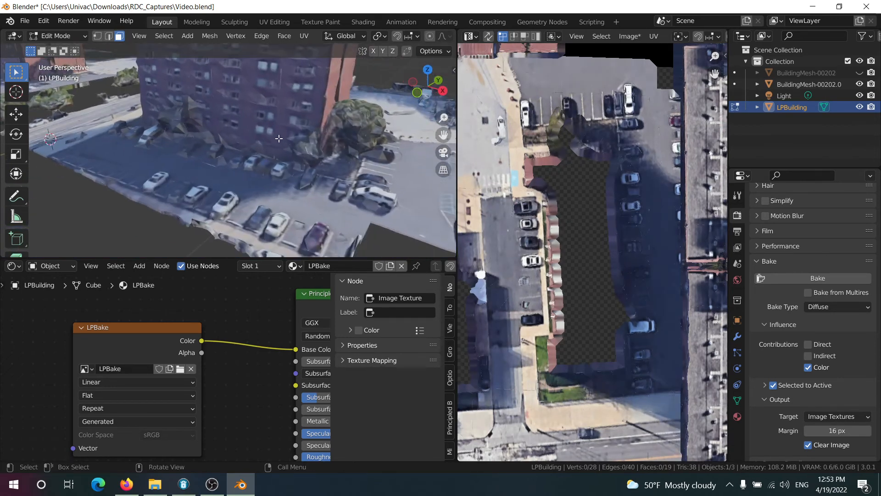
left_click_drag(225, 140, 310, 163)
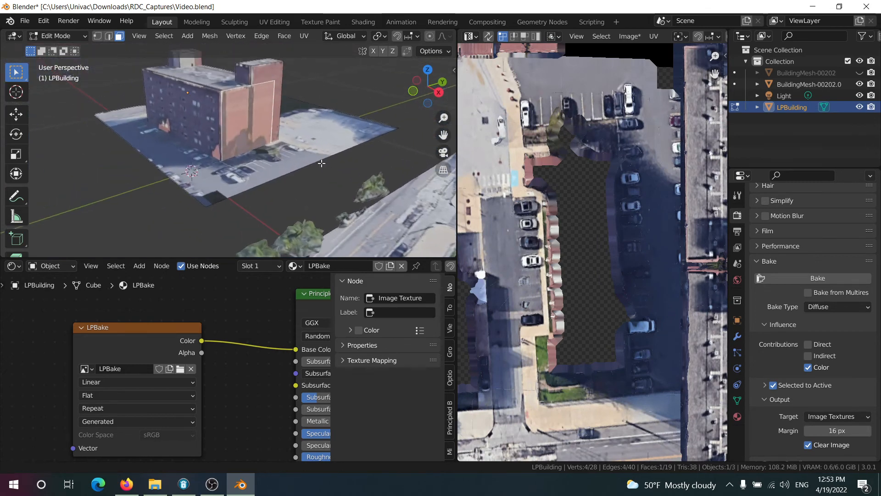
key("Tab")
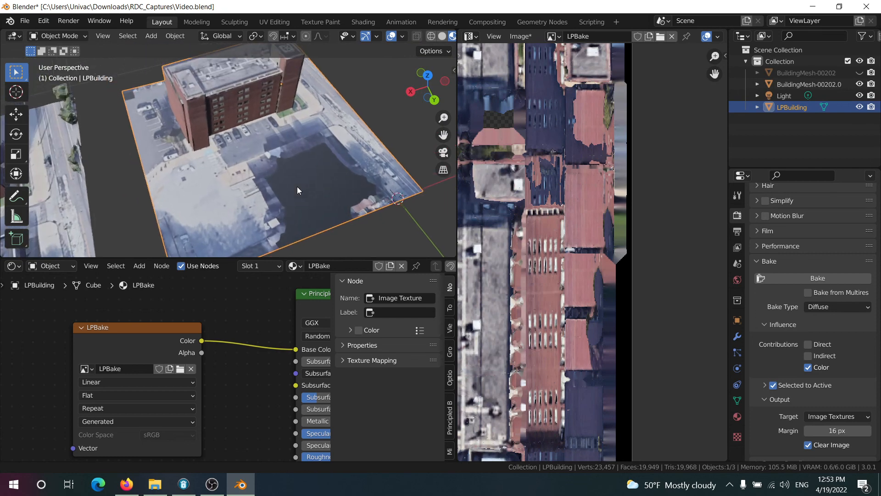
left_click_drag(297, 191, 55, 121)
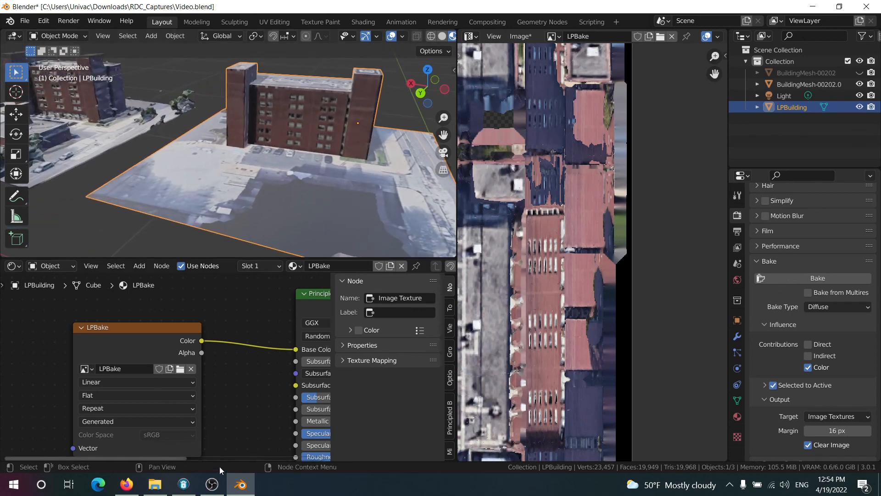
left_click(212, 484)
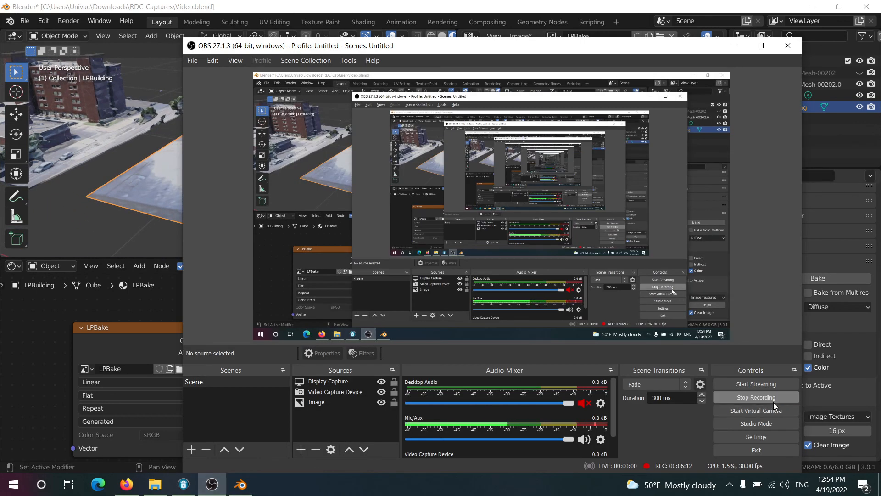